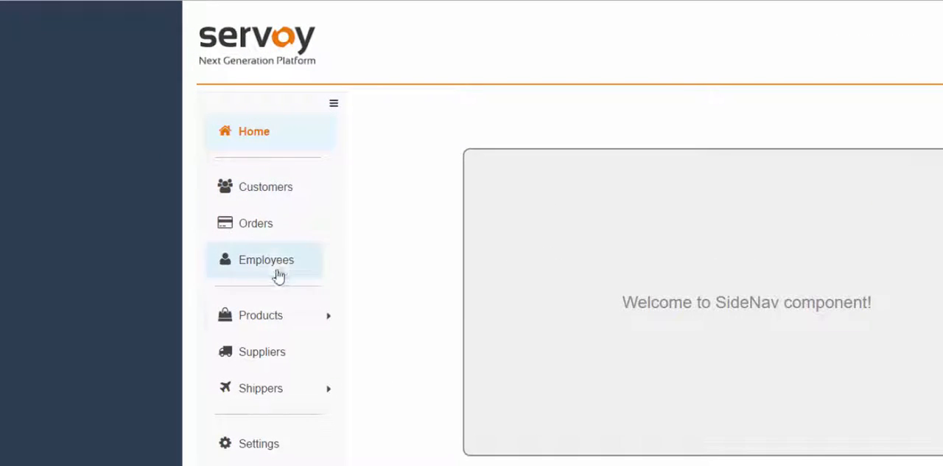
mouse_move(262, 223)
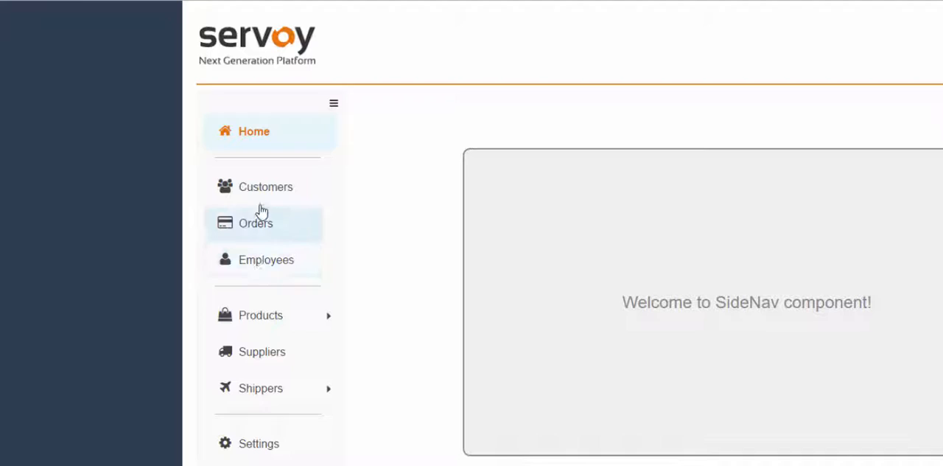
Visit the Customers, Orders and Employees pages in turn from the side navigation.
left_click(265, 187)
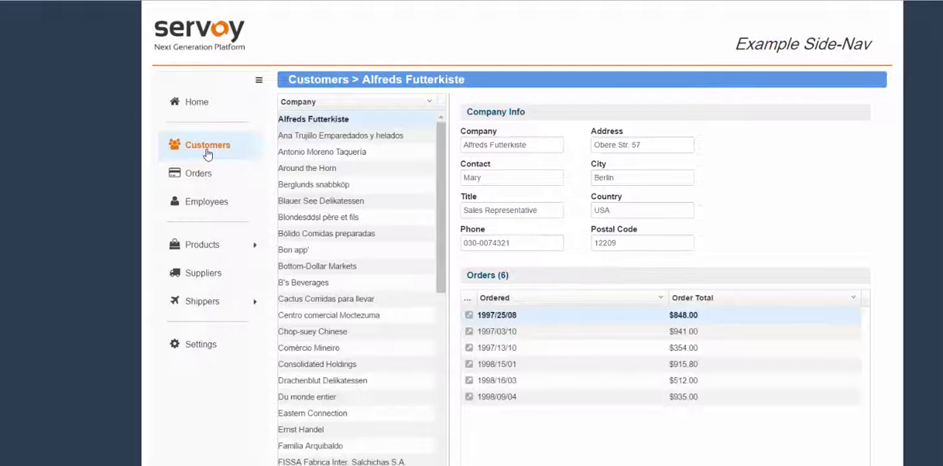
mouse_move(257, 190)
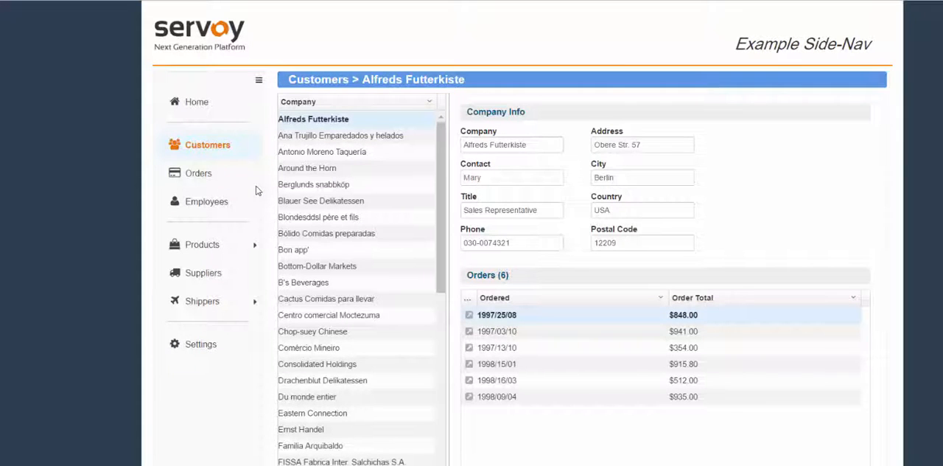
mouse_move(224, 182)
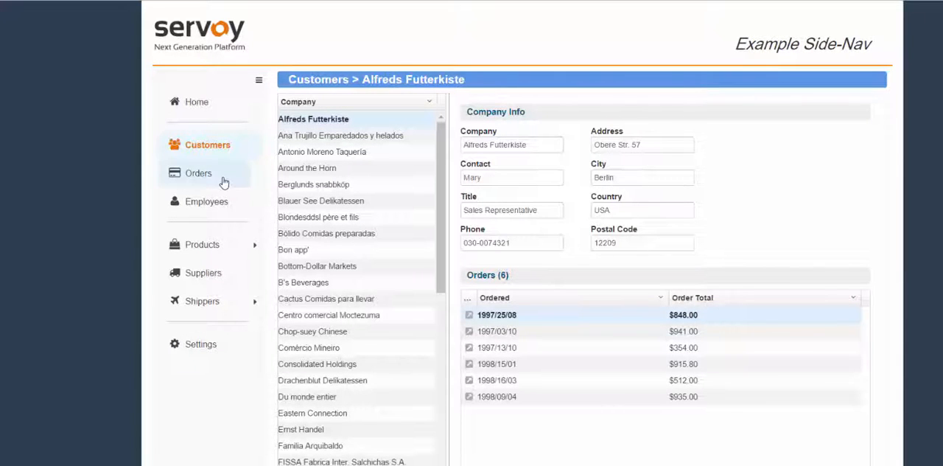
left_click(198, 173)
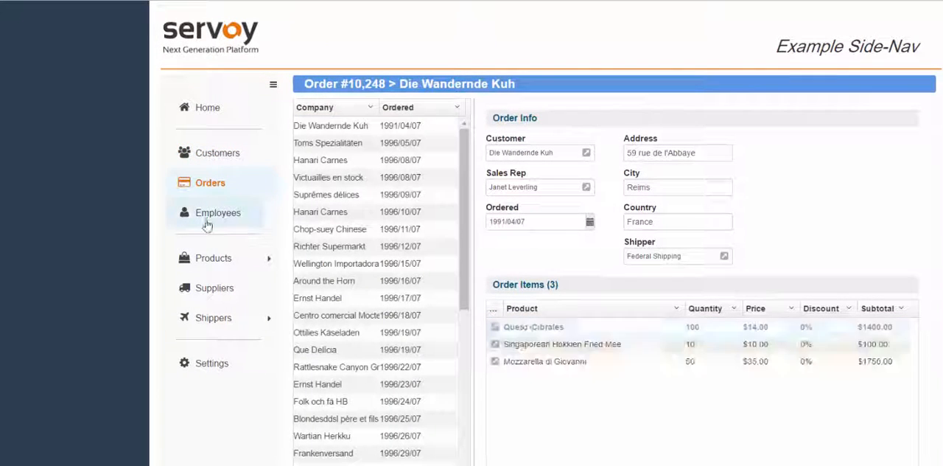
left_click(218, 212)
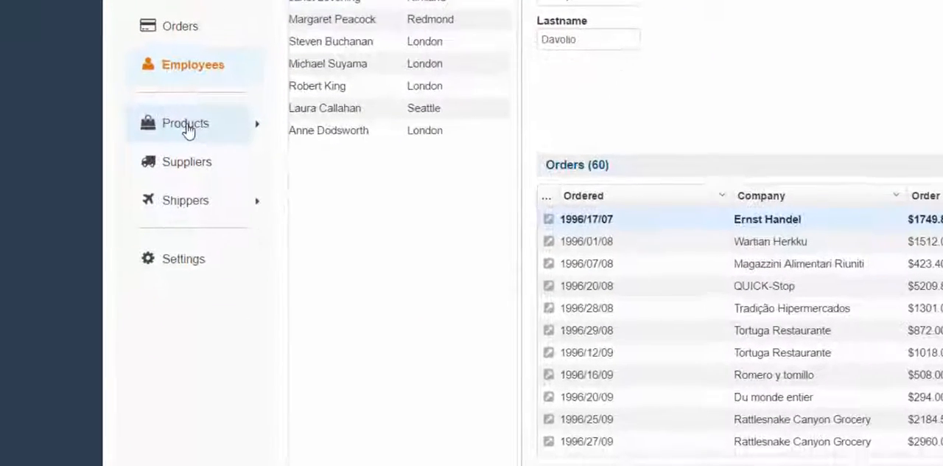
Expand the Products submenu and filter to Beverages, then Condiments.
left_click(186, 124)
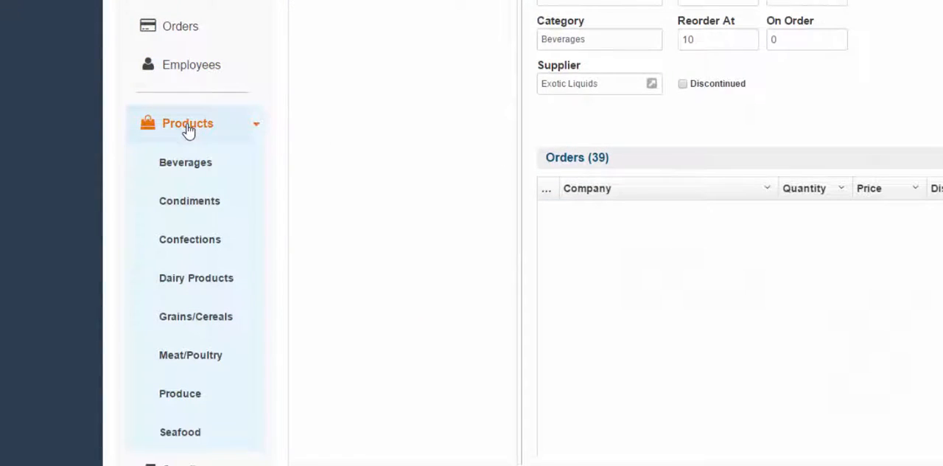
left_click(187, 124)
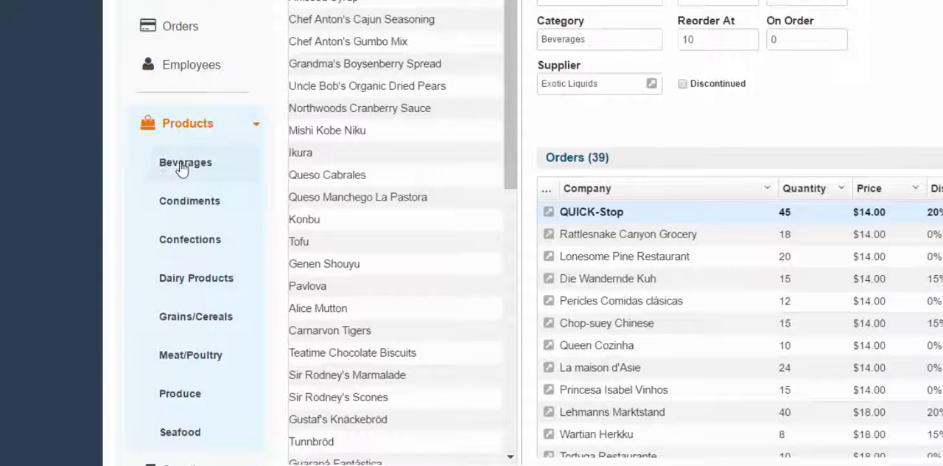
scroll("down", 3)
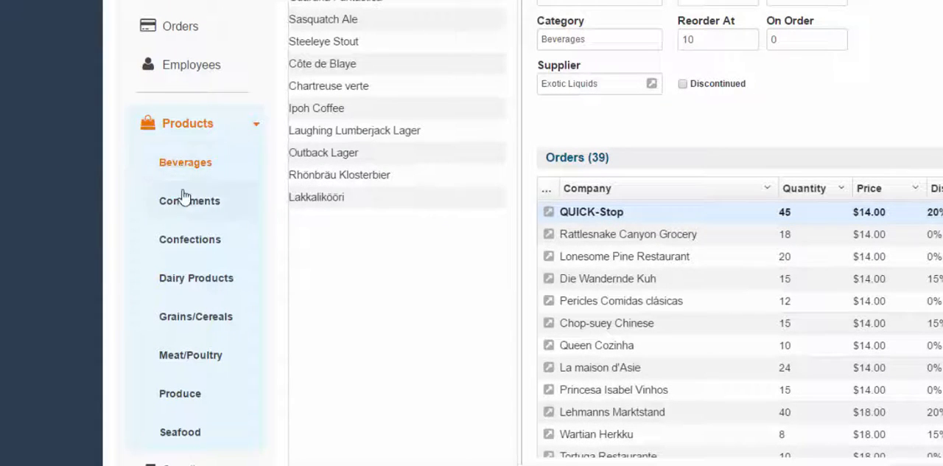
left_click(189, 200)
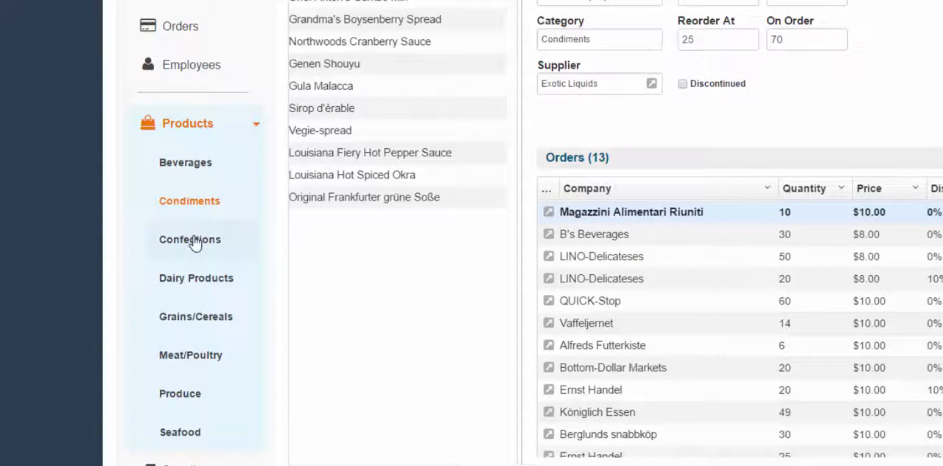
Filter to Confections, back to Condiments, then collapse Products to show all products.
left_click(189, 239)
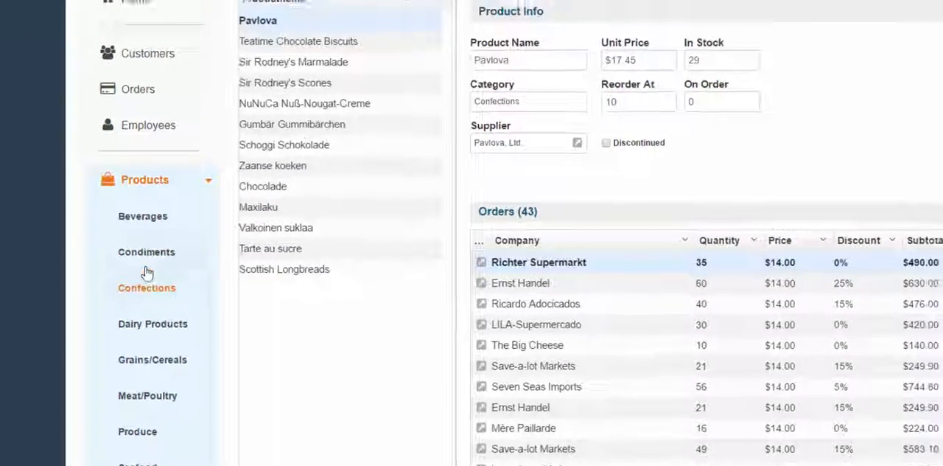
left_click(146, 252)
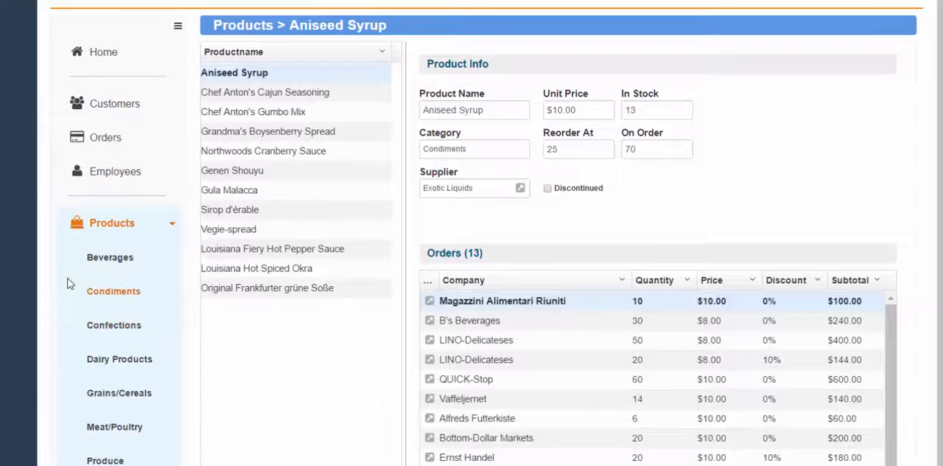
left_click(109, 256)
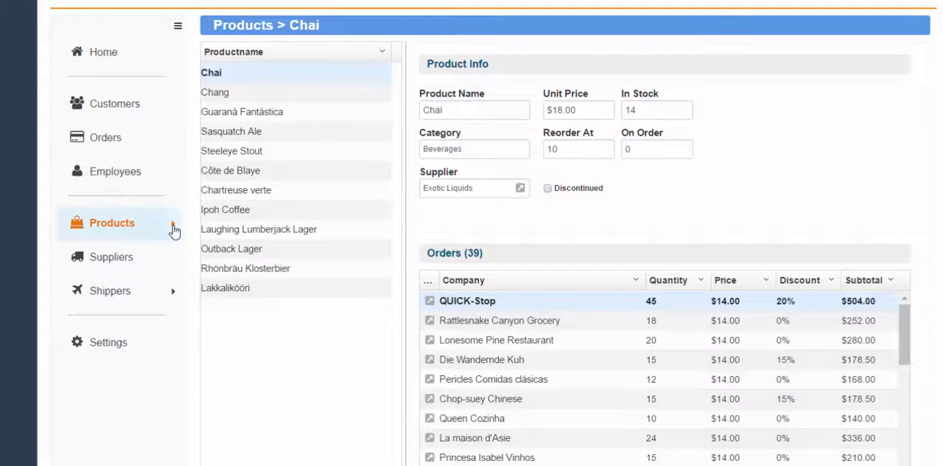
mouse_move(184, 262)
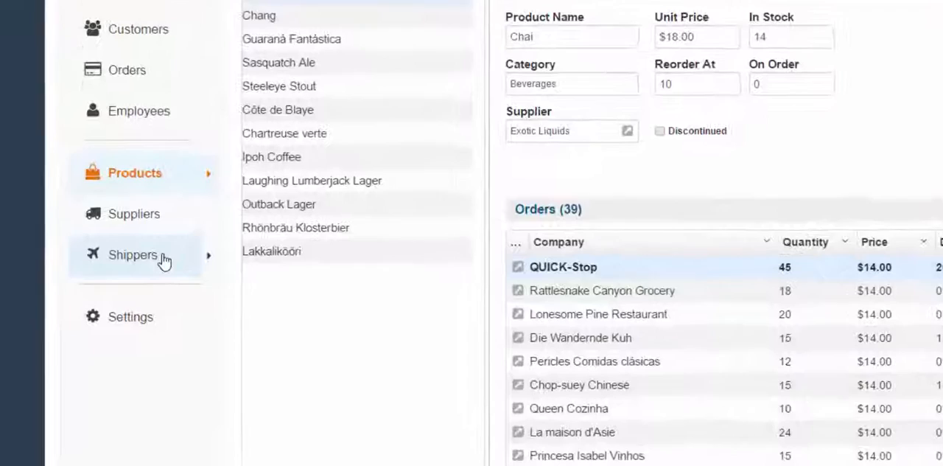
Expand Shippers and show United Package with its company info and 60 fulfilled orders.
left_click(133, 253)
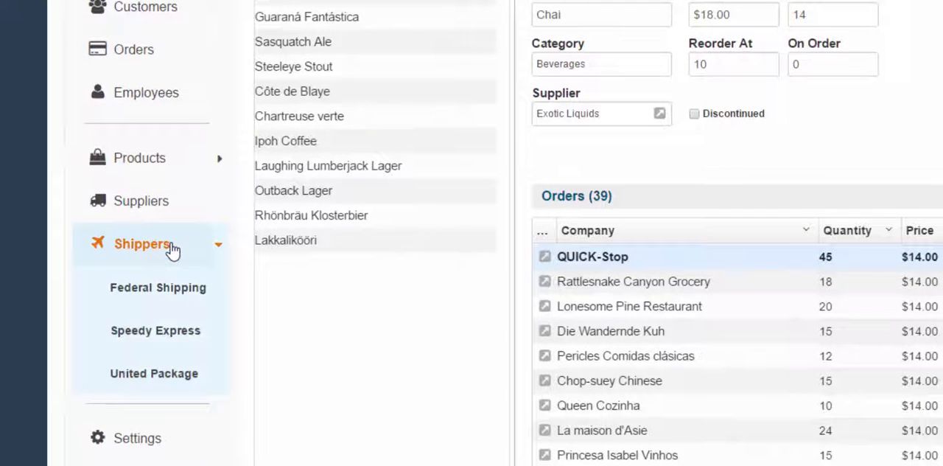
mouse_move(22, 257)
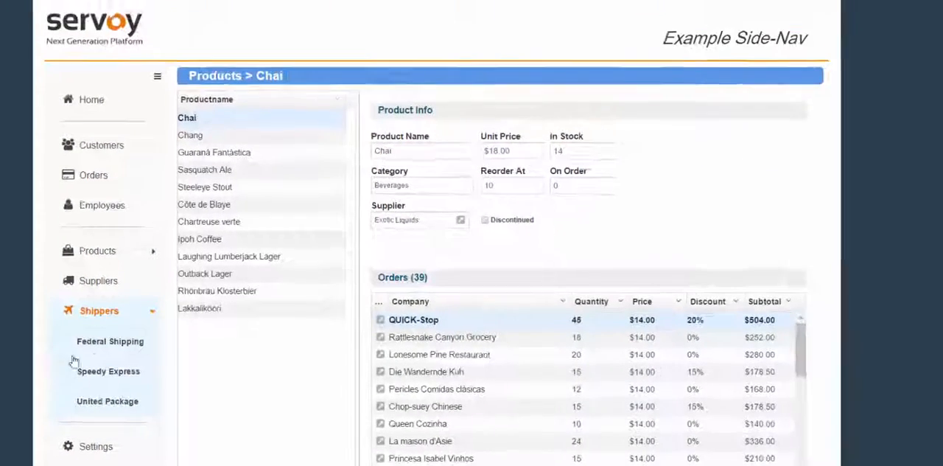
left_click(109, 342)
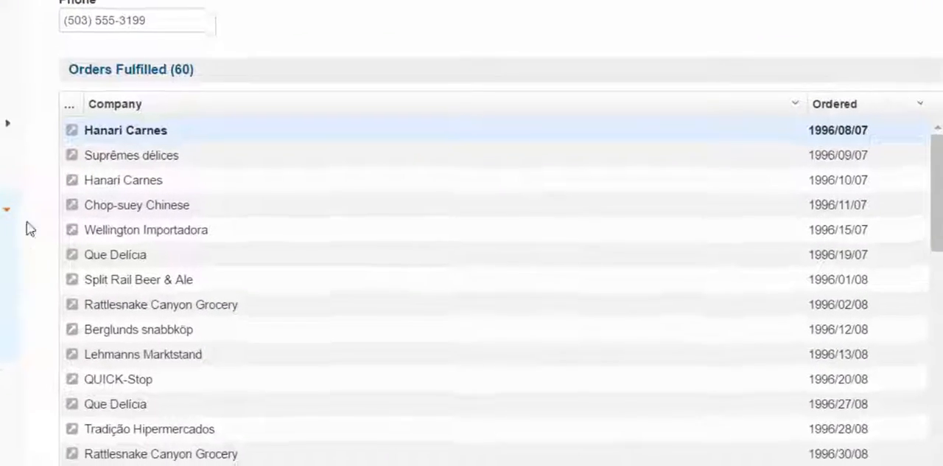
scroll("up", 3)
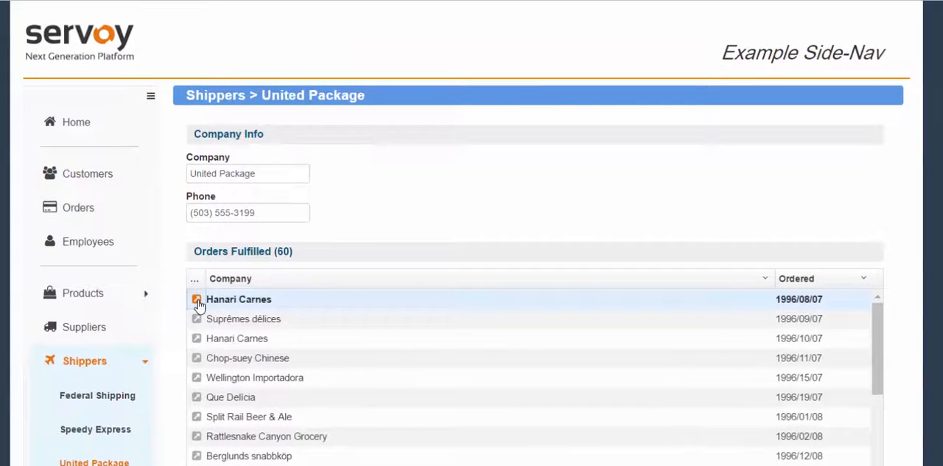
Jump from the Hanari Carnes order #10,250 to sales rep Margaret Peacock, and back again.
left_click(239, 297)
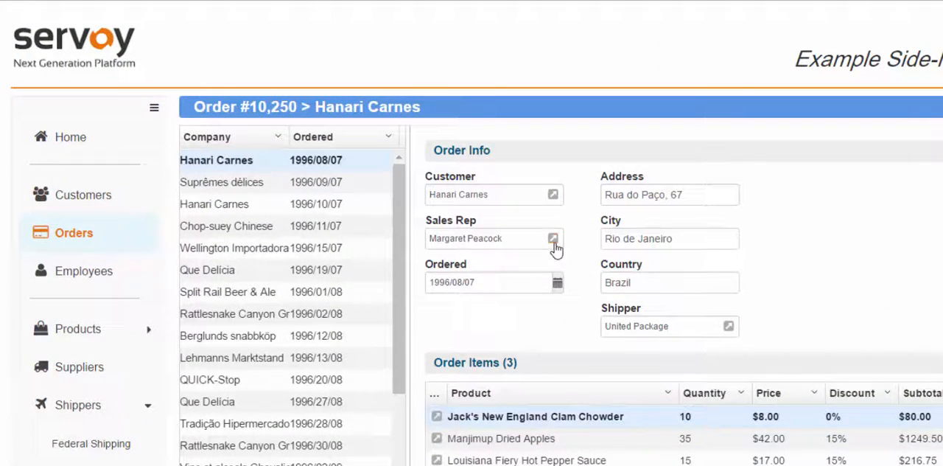
left_click(554, 237)
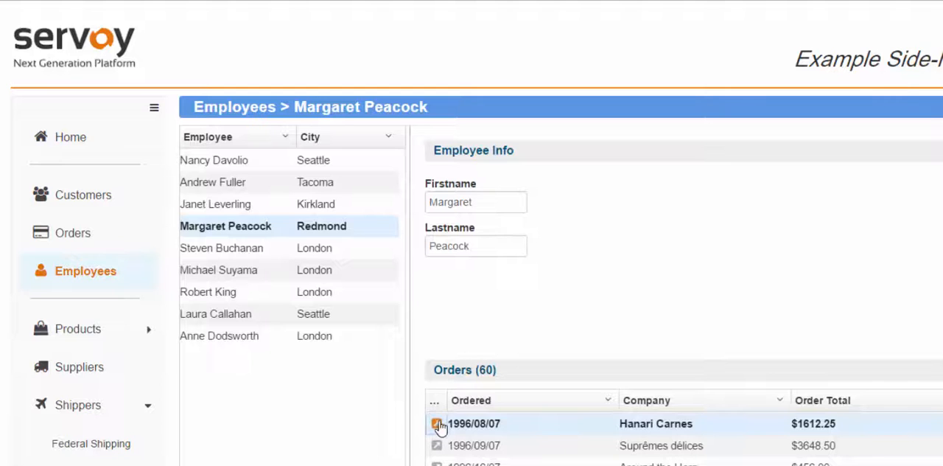
left_click(436, 423)
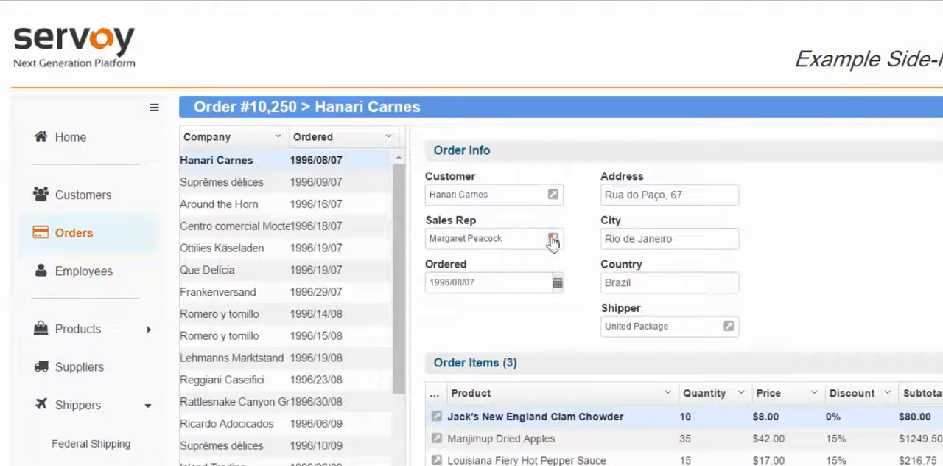
left_click(554, 239)
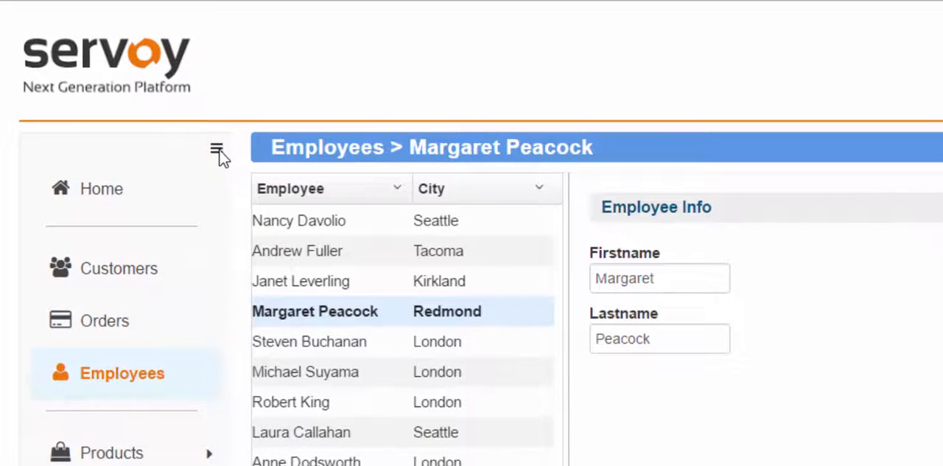
Collapse the side navigation menu with the hamburger icon.
left_click(216, 148)
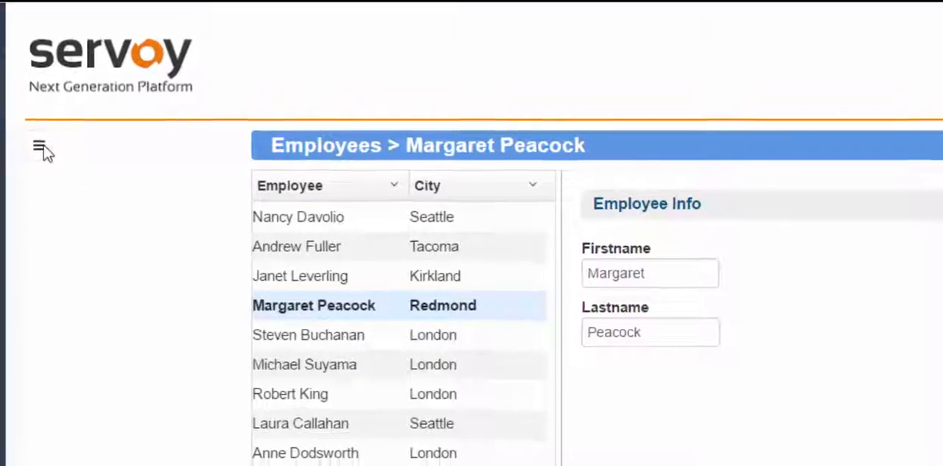
left_click(38, 146)
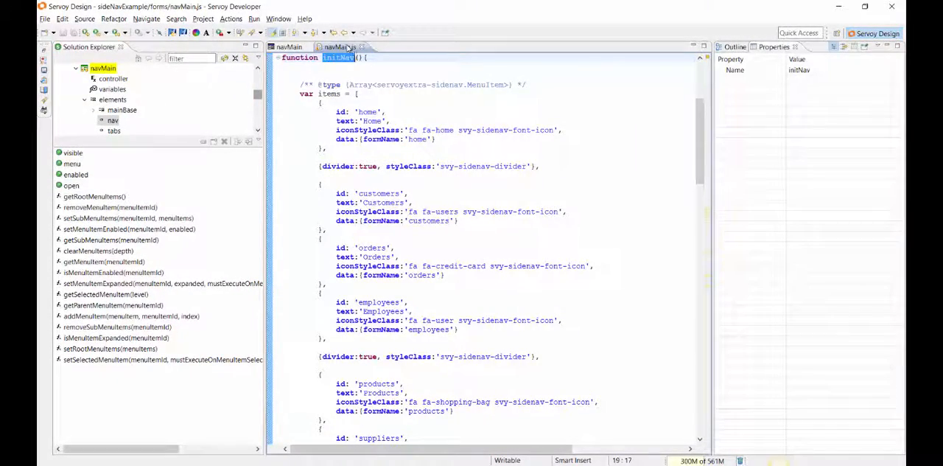
Scroll initNav down to setRootMenuItems and the added divider and Settings item.
left_click(736, 47)
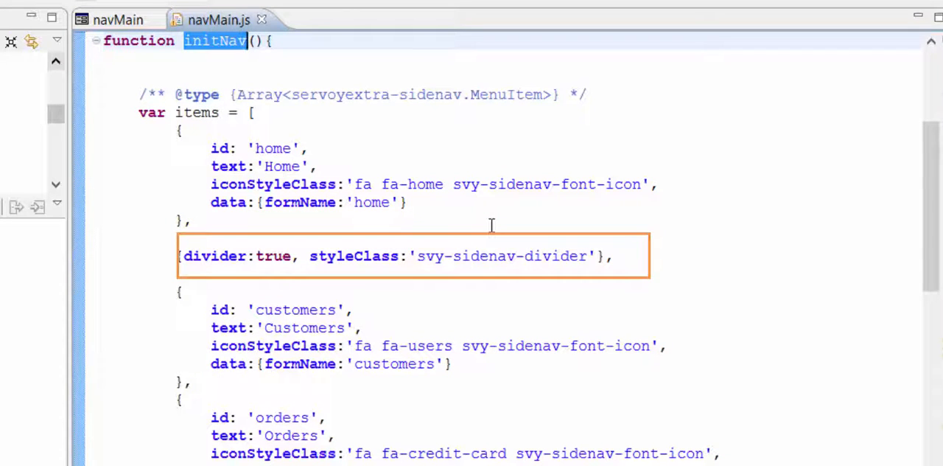
scroll("down", 3)
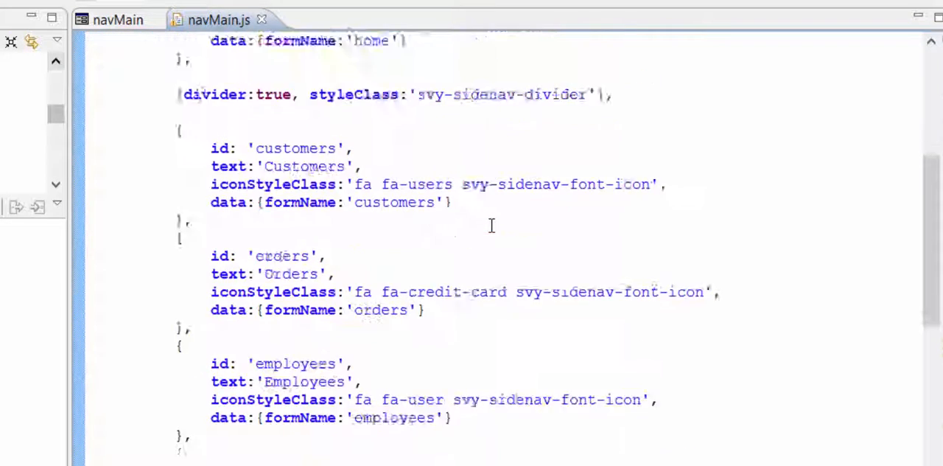
scroll("down", 3)
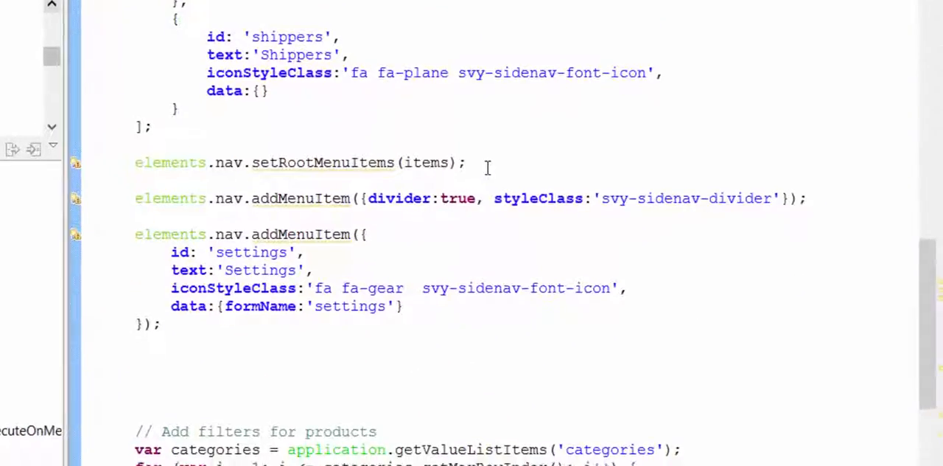
Scroll navMain.js to the addMenuItem loops for product categories and individual shippers.
scroll("down", 3)
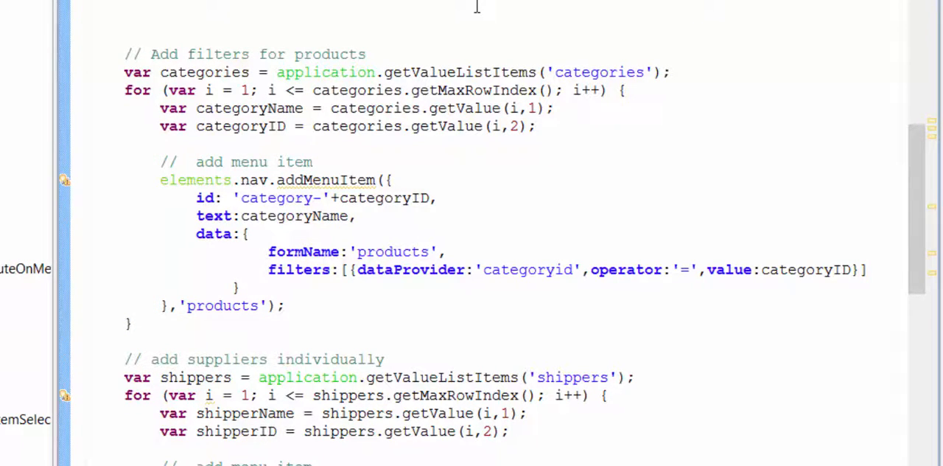
scroll("down", 3)
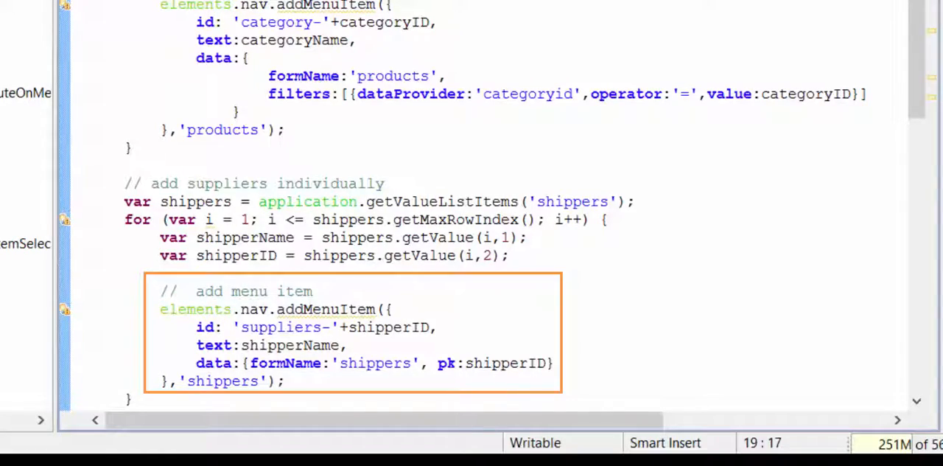
scroll("down", 3)
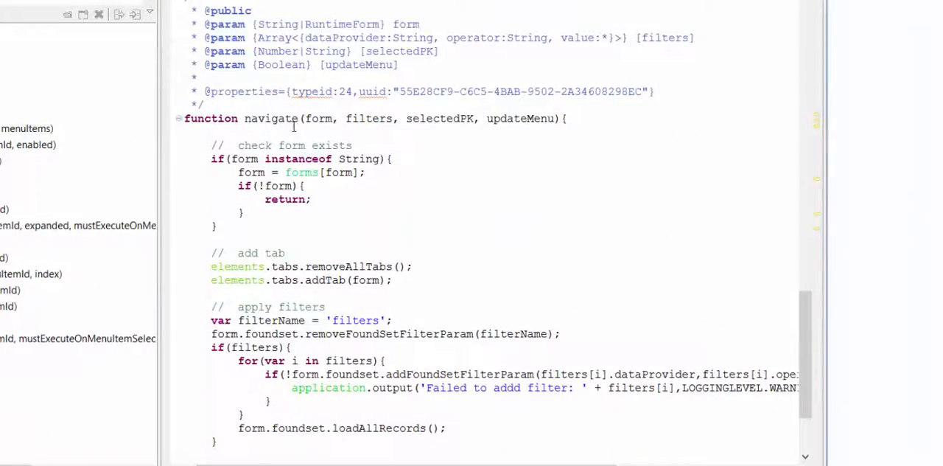
Select the navigate function's name above its form-check and foundset-filter body.
double_click(271, 118)
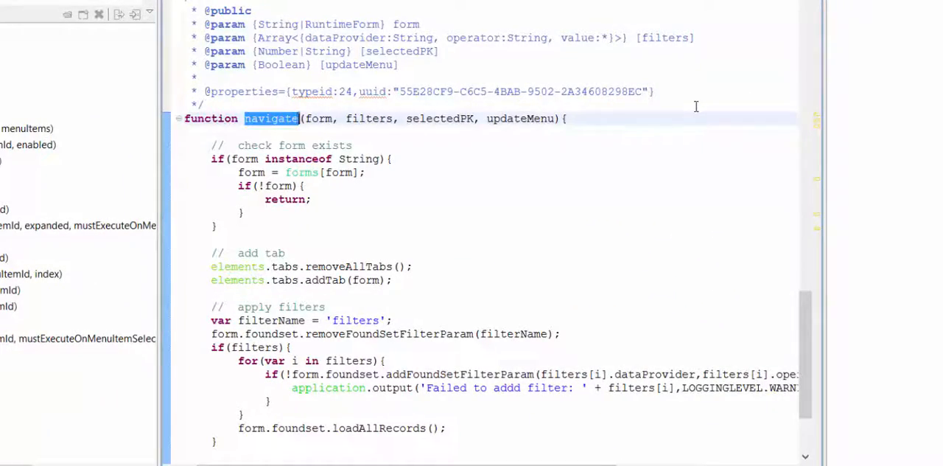